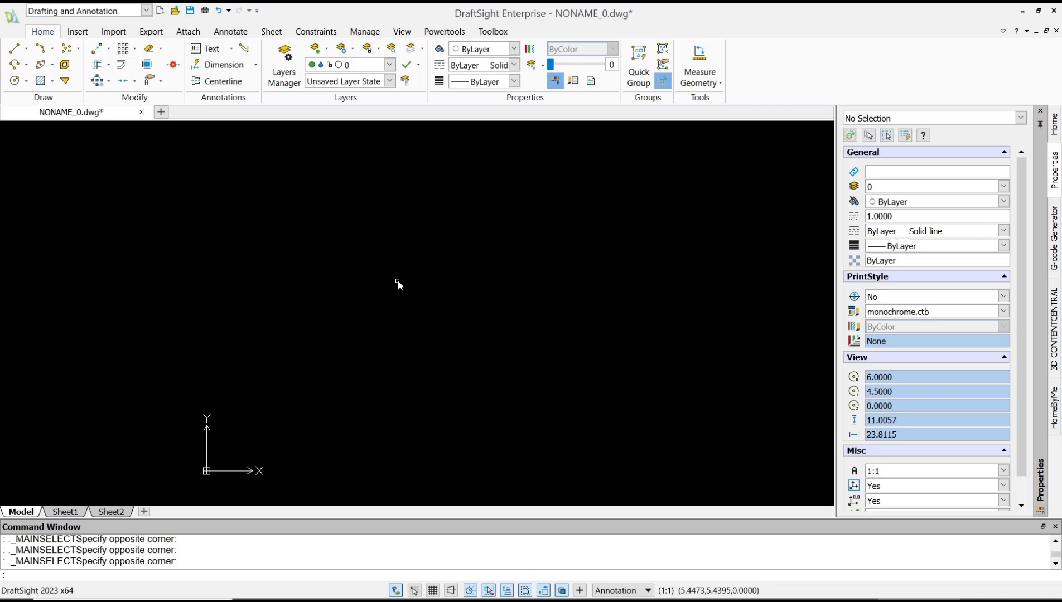
mouse_move(326, 284)
type("c")
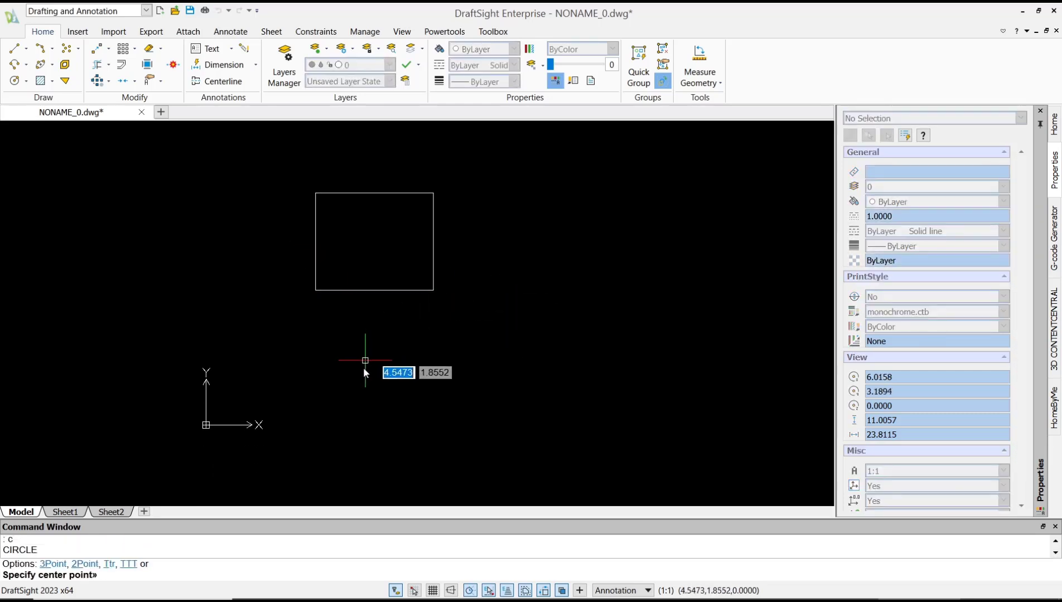
- Place the circle's centre below the rectangle and set its radius
left_click(364, 360)
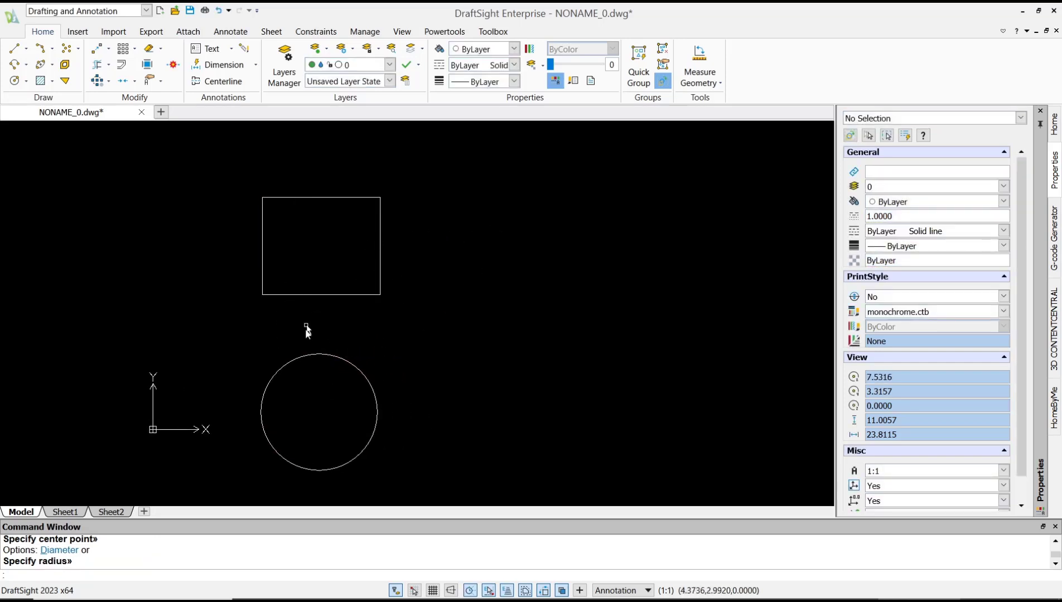
mouse_move(474, 135)
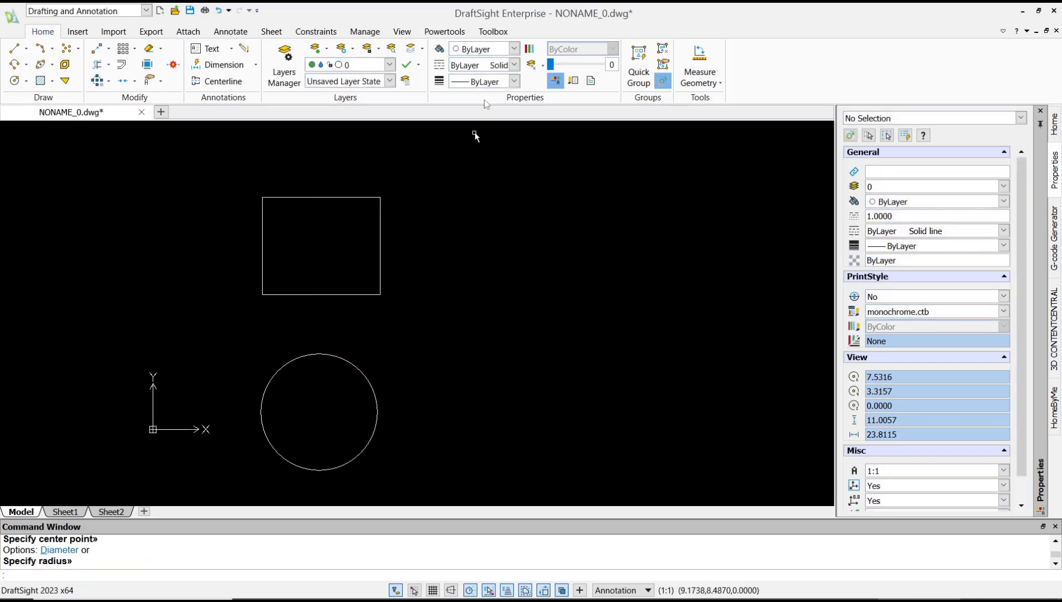
- Insert a Toolbox balloon numbered 1 with its leader on the rectangle's right edge
left_click(491, 31)
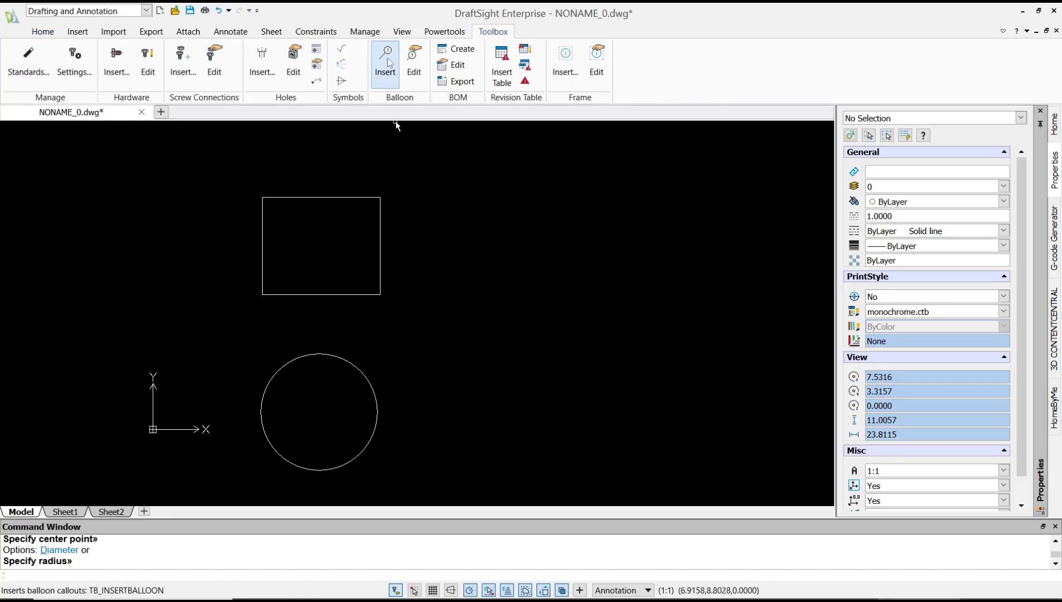
left_click(385, 54)
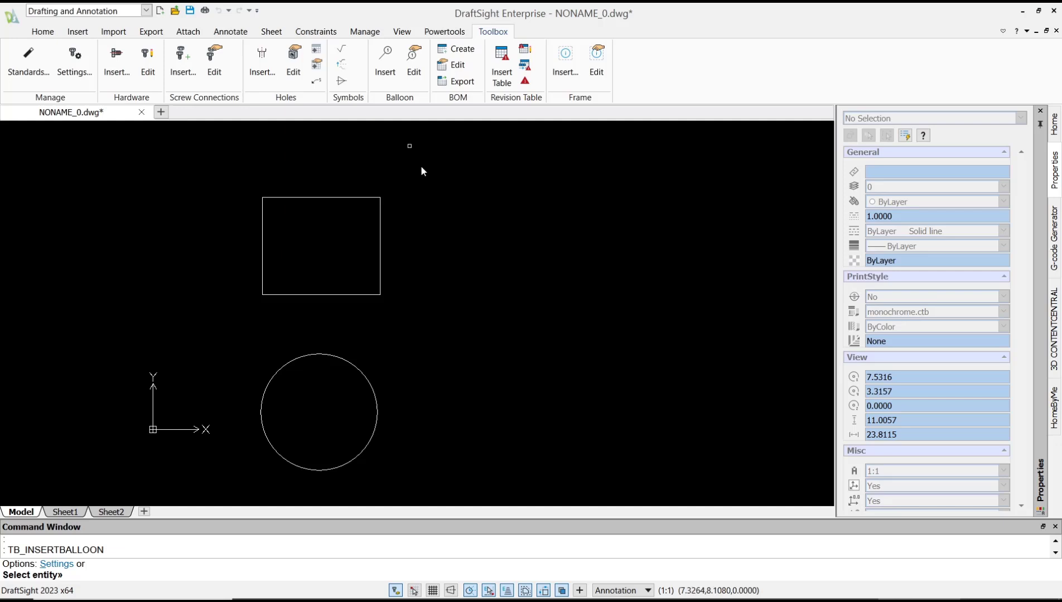
left_click(322, 245)
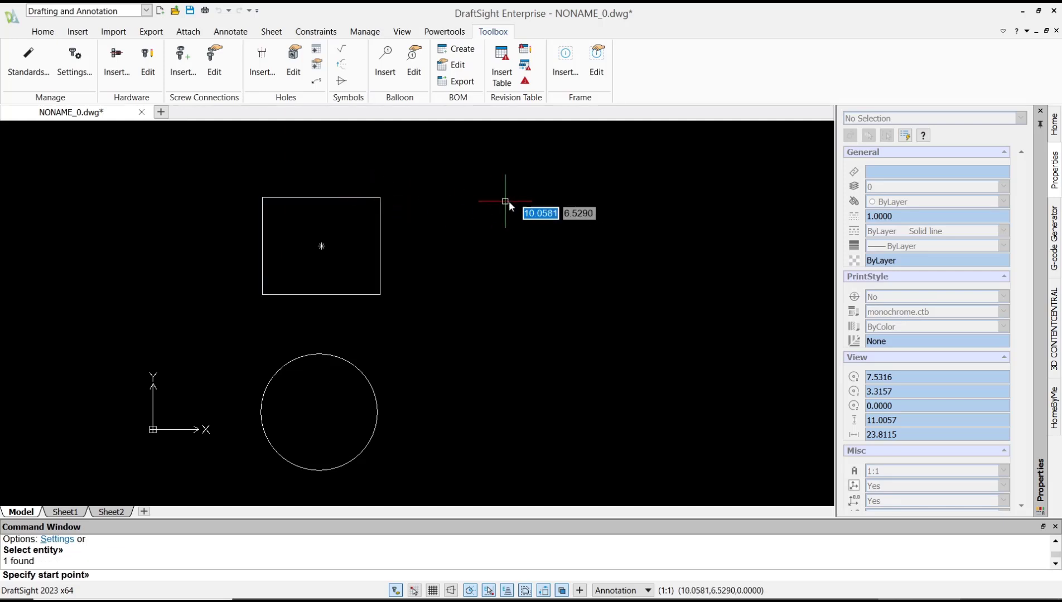
mouse_move(391, 225)
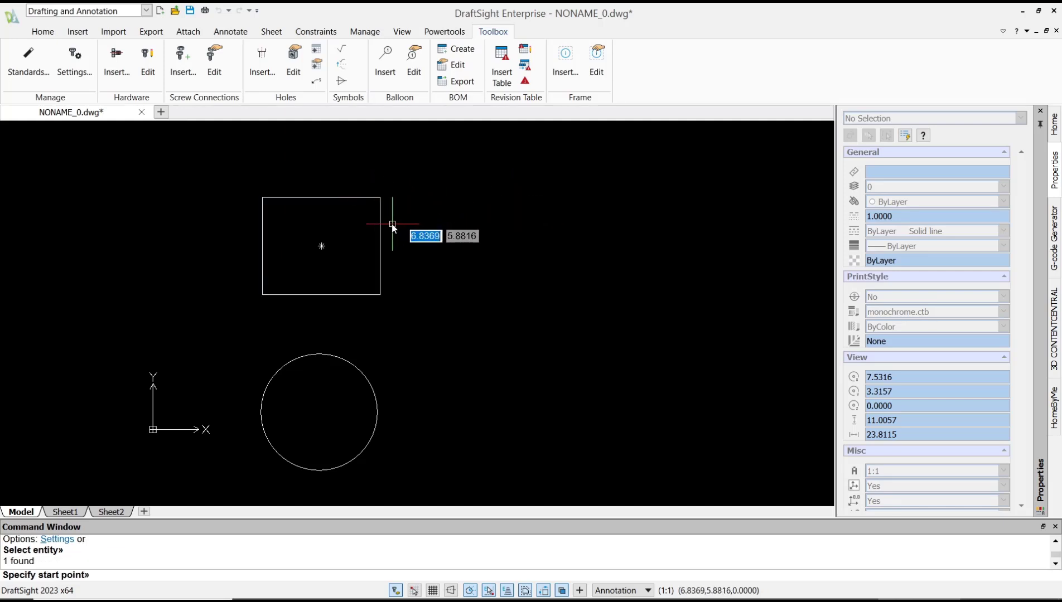
left_click(391, 224)
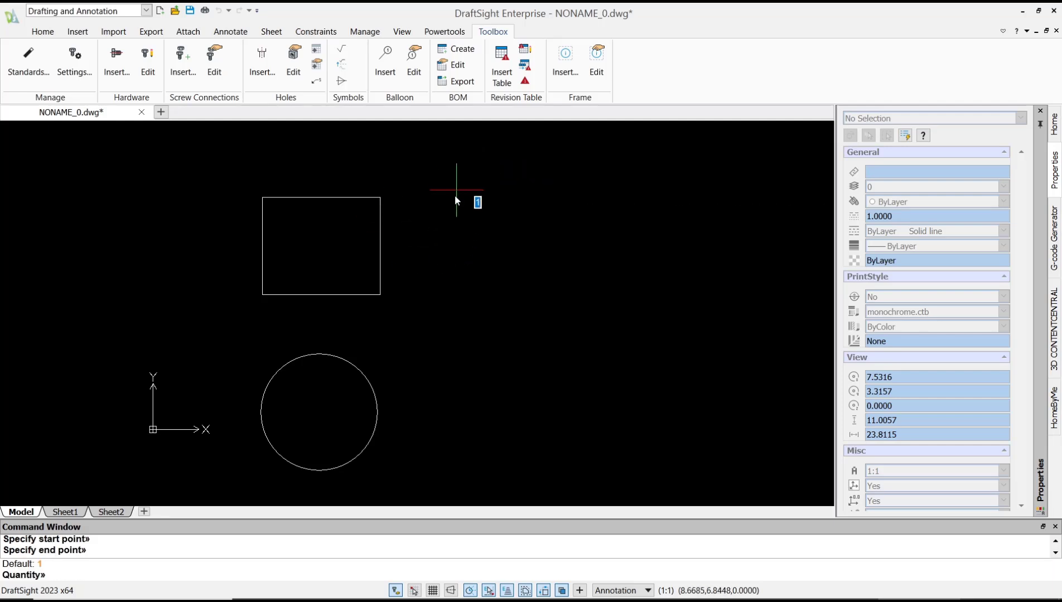
mouse_move(463, 225)
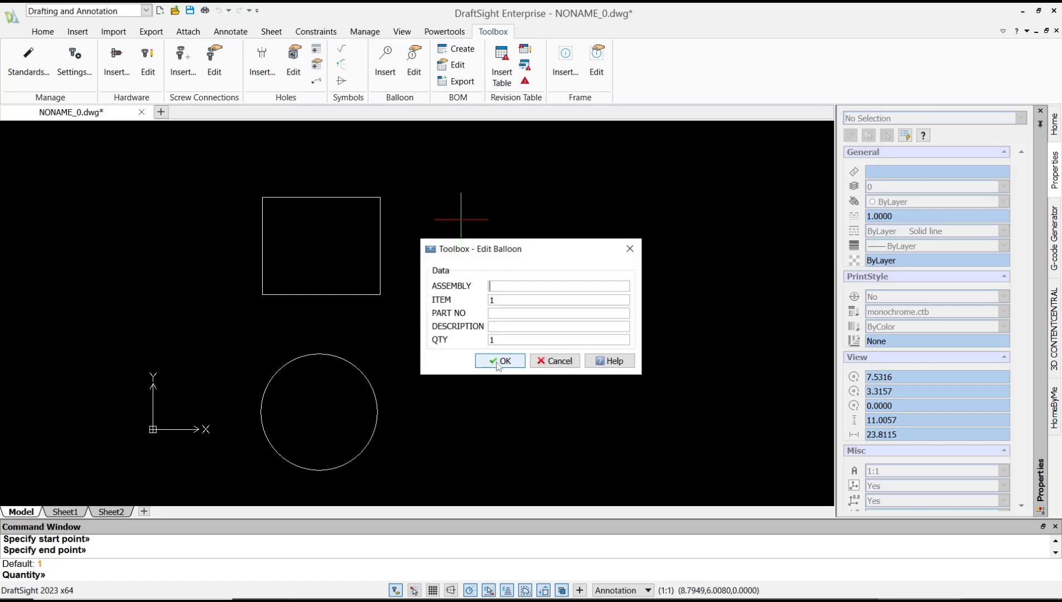
left_click(498, 361)
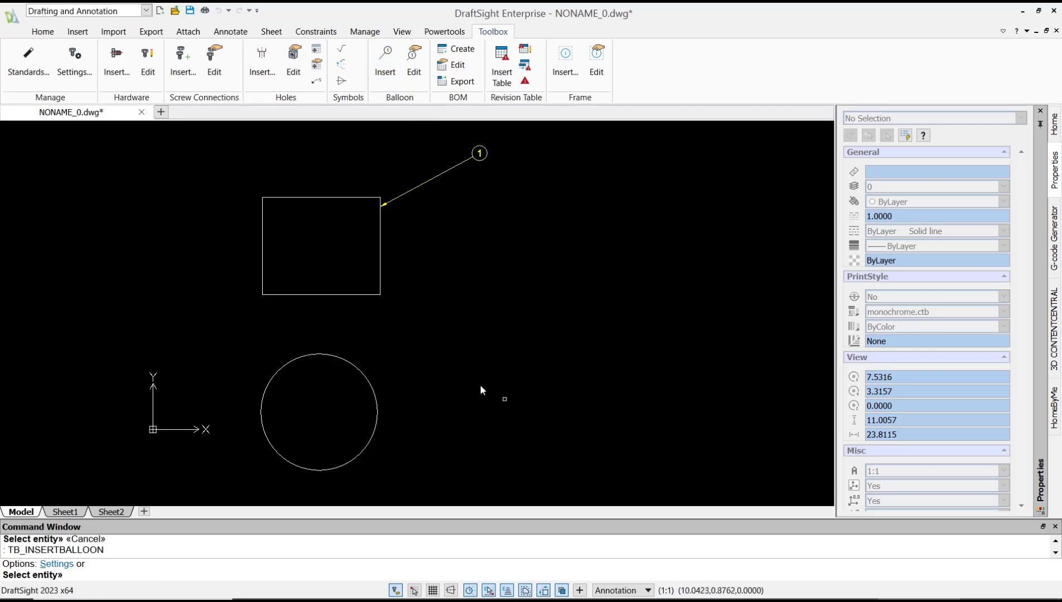
- Insert a balloon numbered 2 on the circle's edge, leader ending up-right, quantity 2
left_click(319, 411)
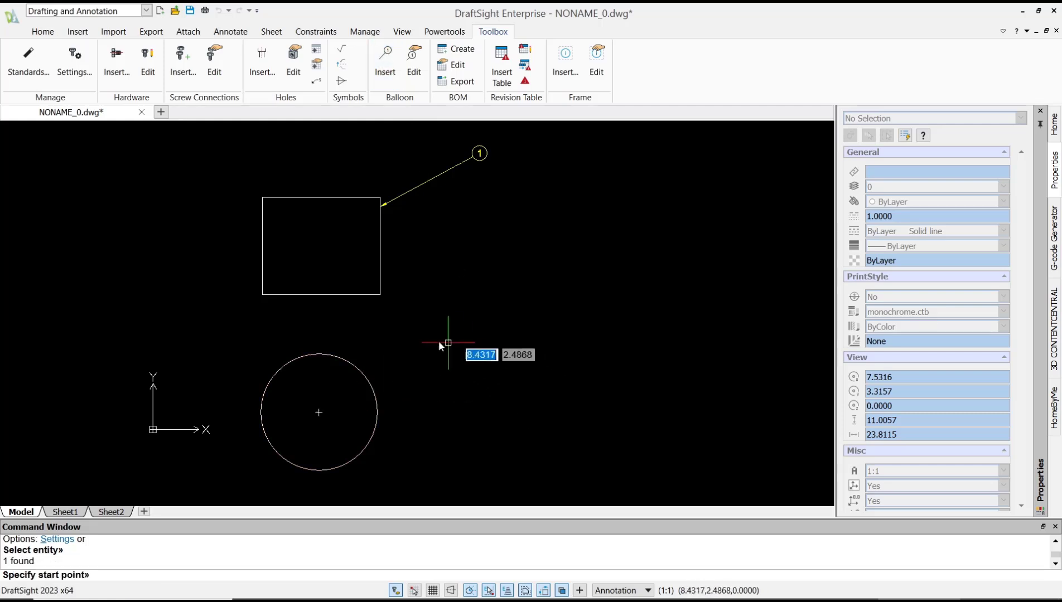
left_click(447, 343)
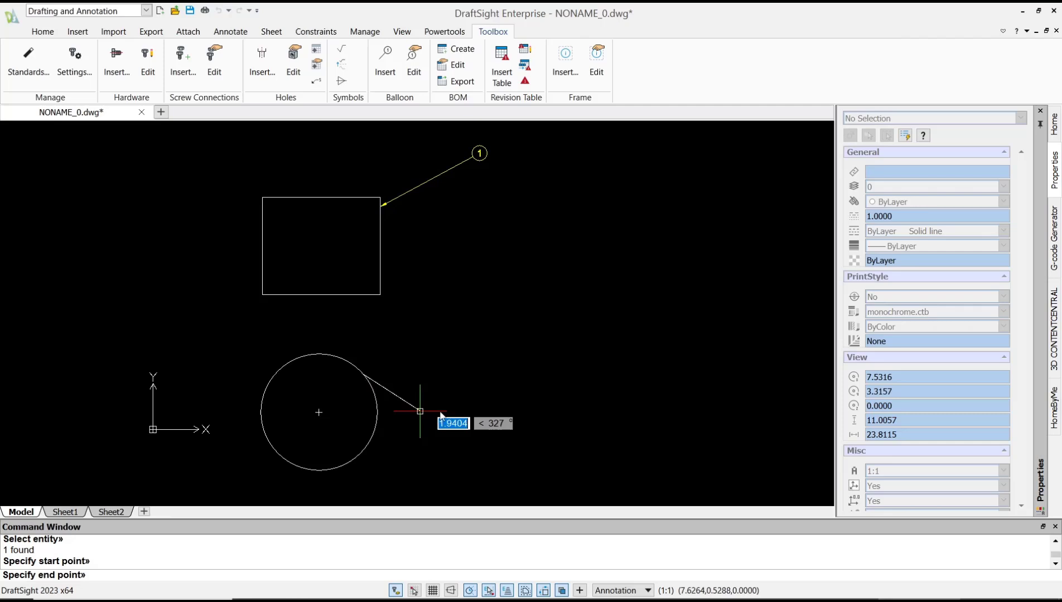
mouse_move(472, 316)
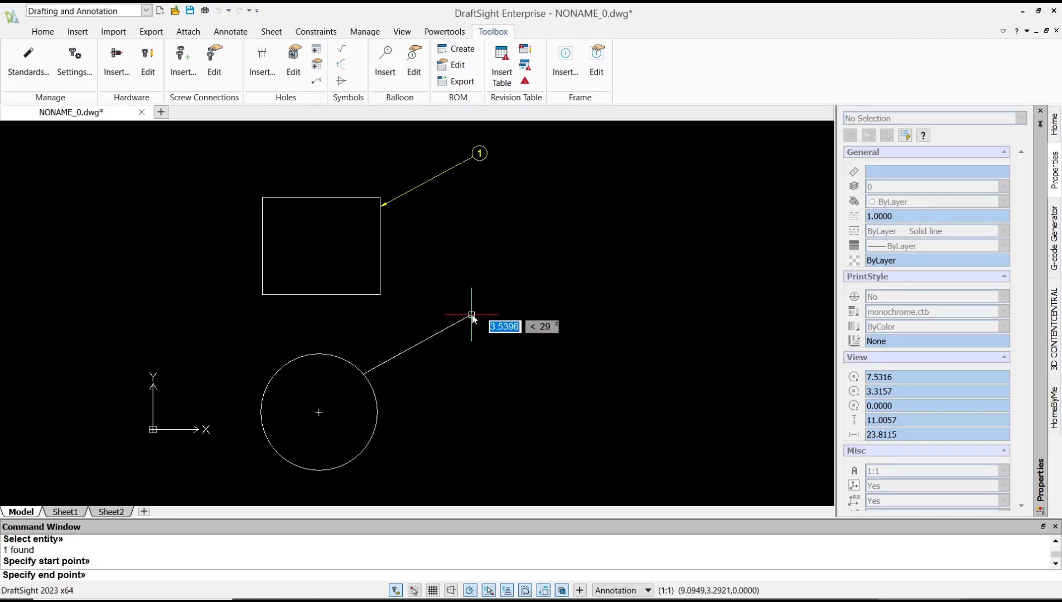
left_click(472, 315)
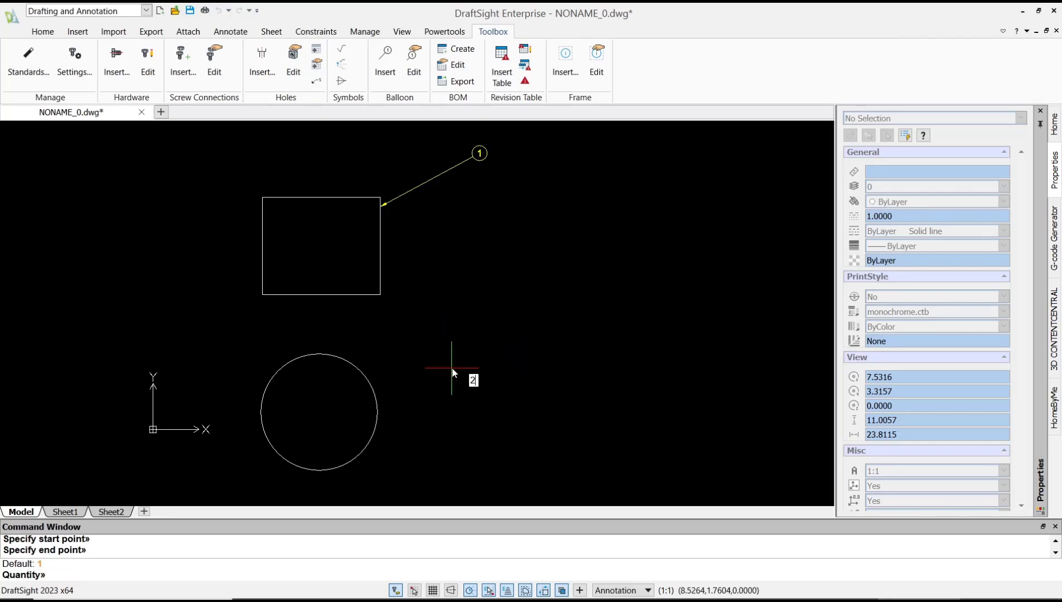
left_click(453, 373)
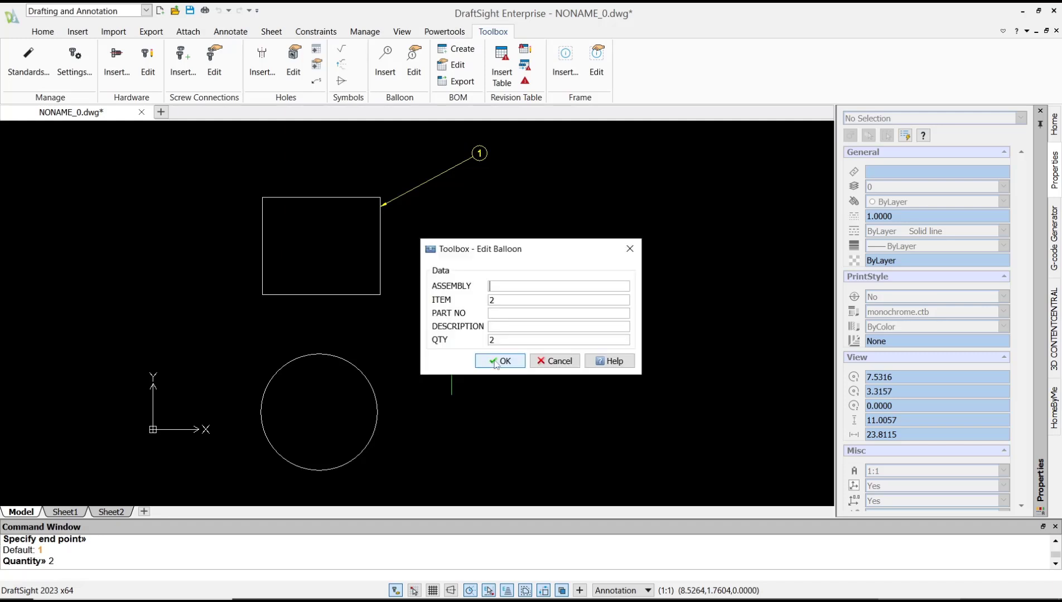
left_click(499, 361)
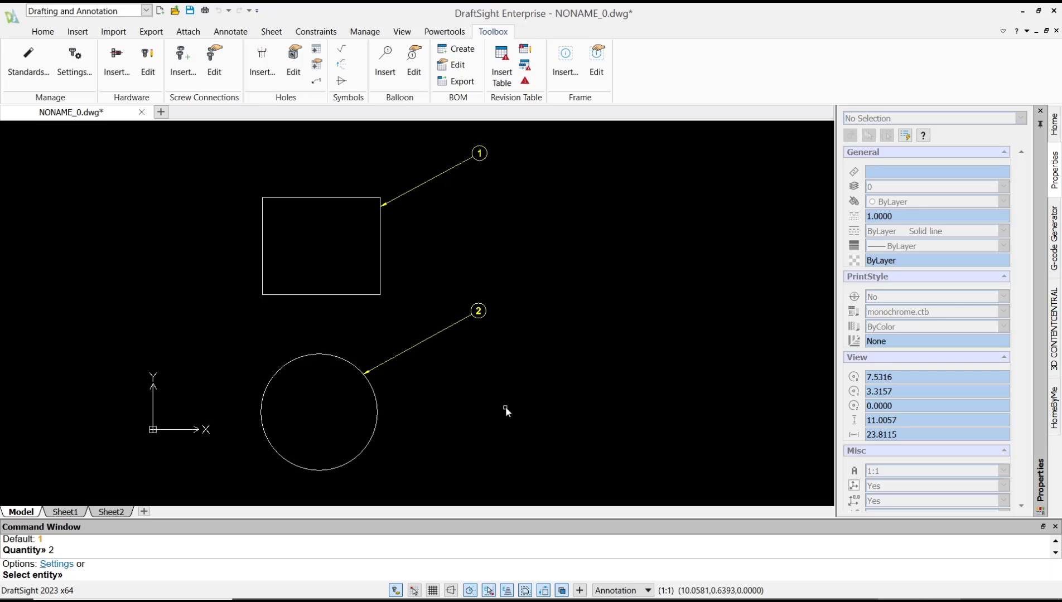